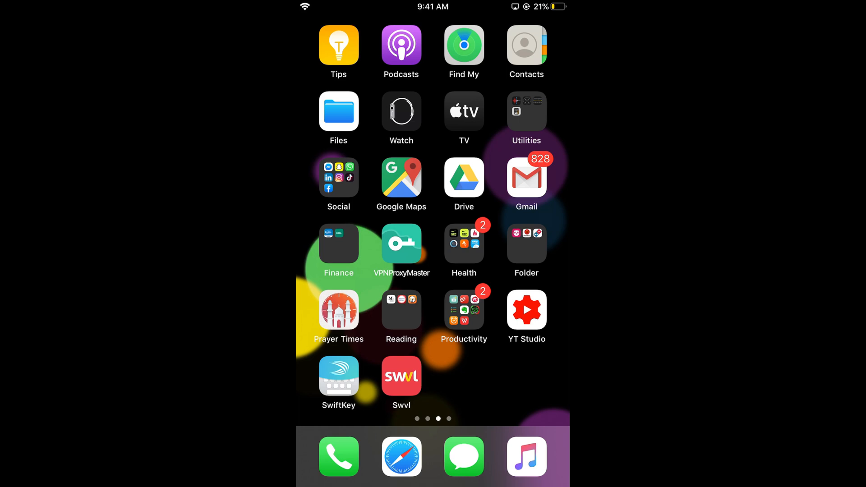
# - Launch Messenger from the Home Screen to its Chats list
pyautogui.click(338, 184)
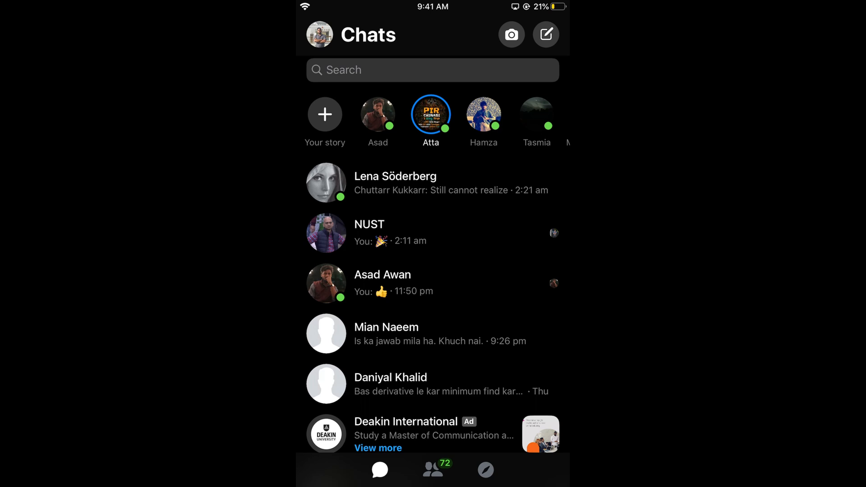
# - Start a new group message with Asad and Ubaid (searching 'Uba') and send 'Hi'
pyautogui.click(545, 34)
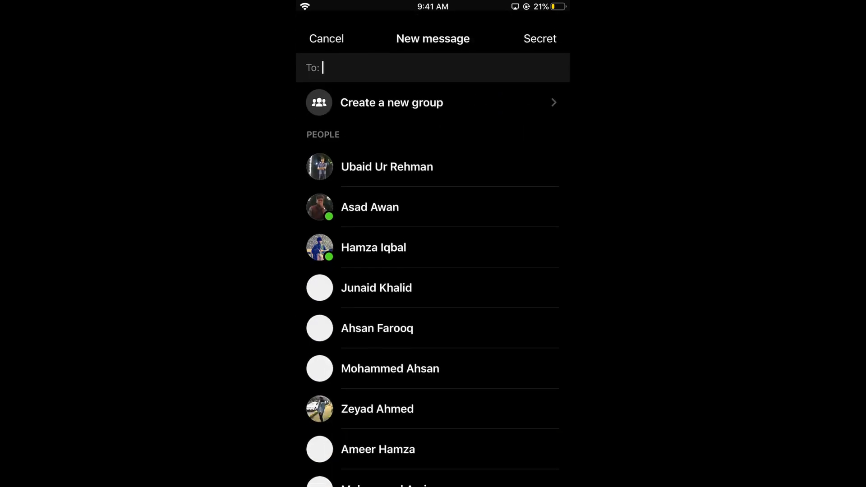
pyautogui.click(432, 68)
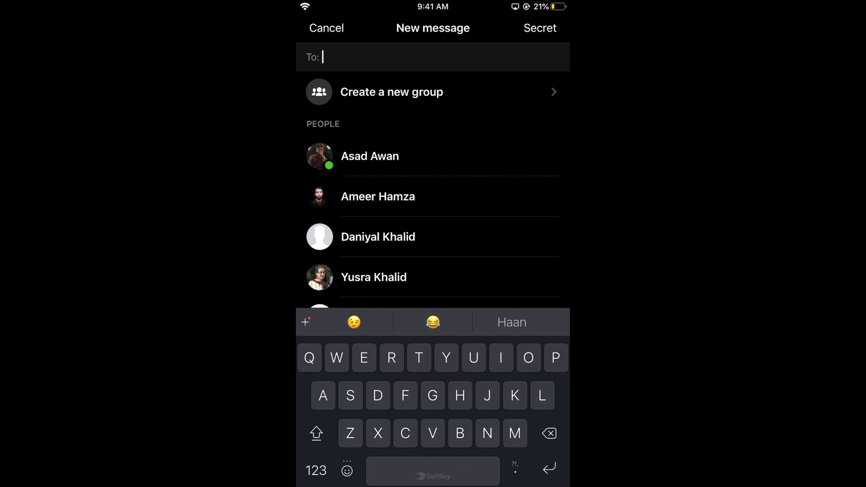
pyautogui.click(370, 156)
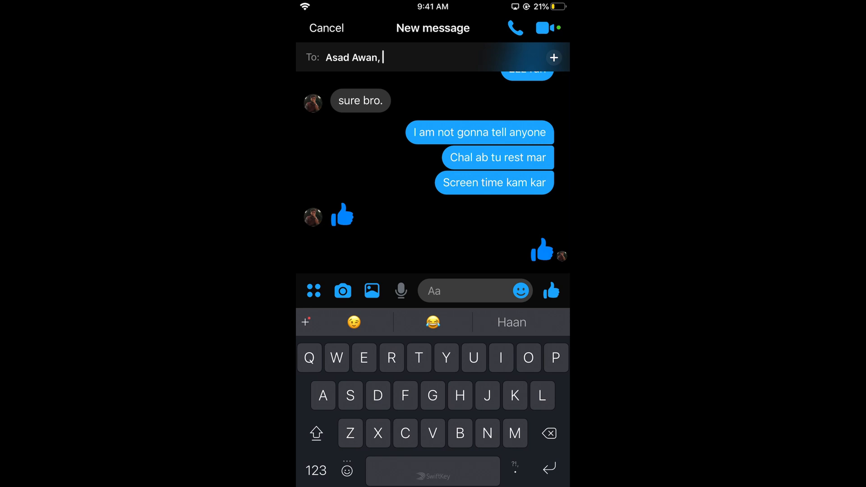
pyautogui.write('Uba')
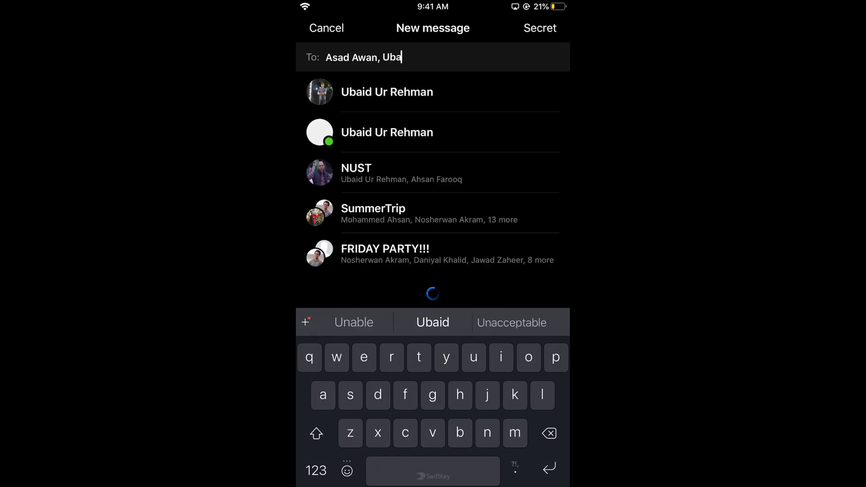
pyautogui.click(387, 92)
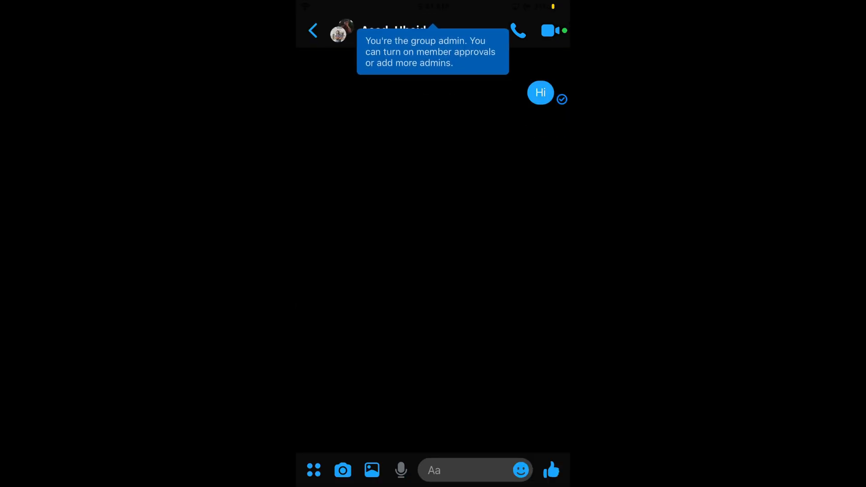
# - Change the group's chat emoji to ✌️ and bring up the members' nicknames list
pyautogui.scroll(-3)
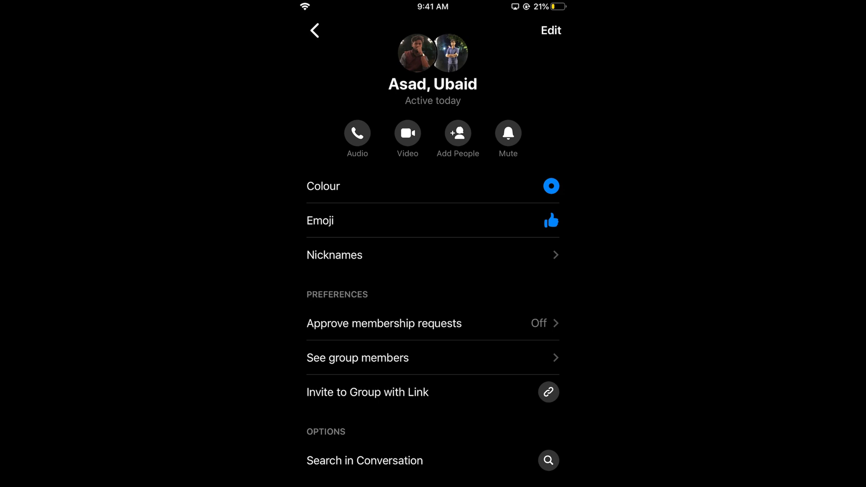
pyautogui.click(432, 220)
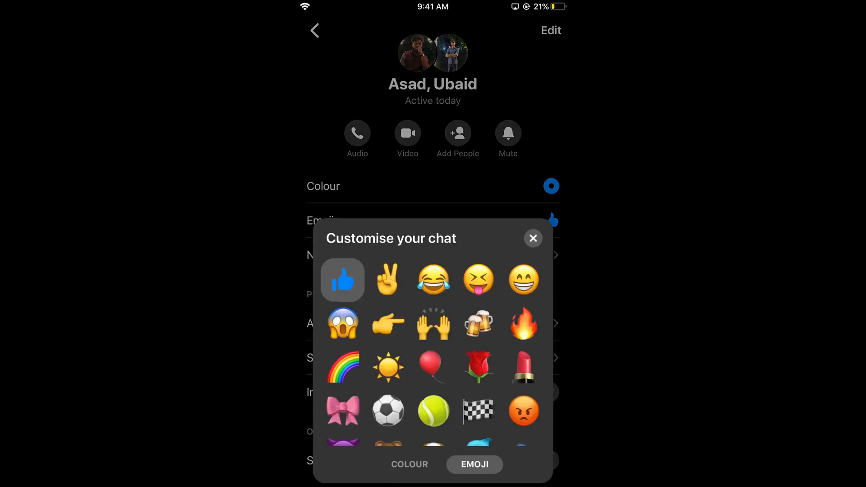
pyautogui.click(388, 279)
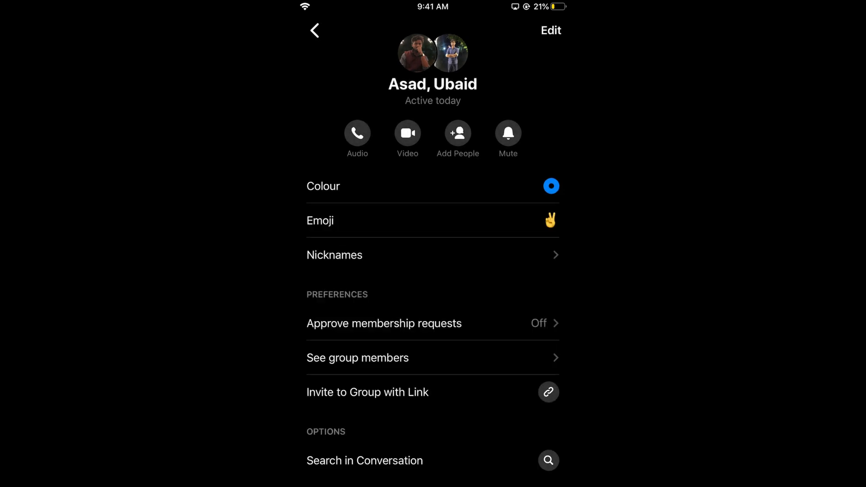
pyautogui.click(334, 254)
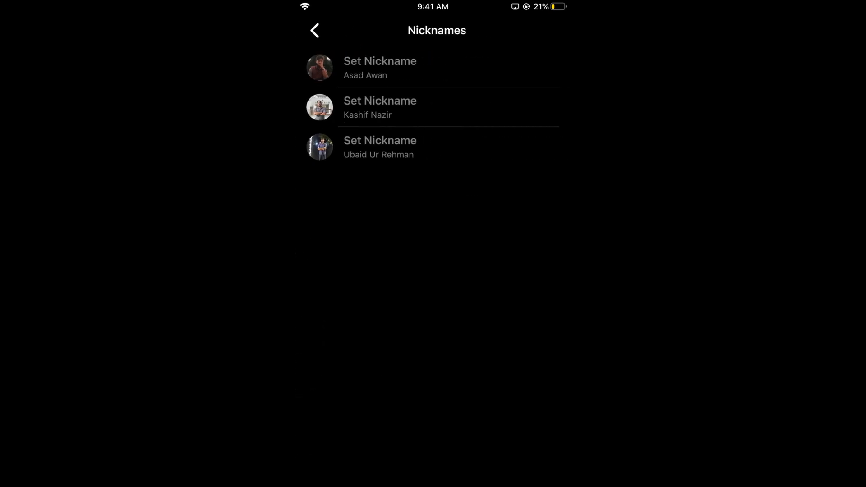
# - Return to group settings and view the group's member list
pyautogui.click(314, 31)
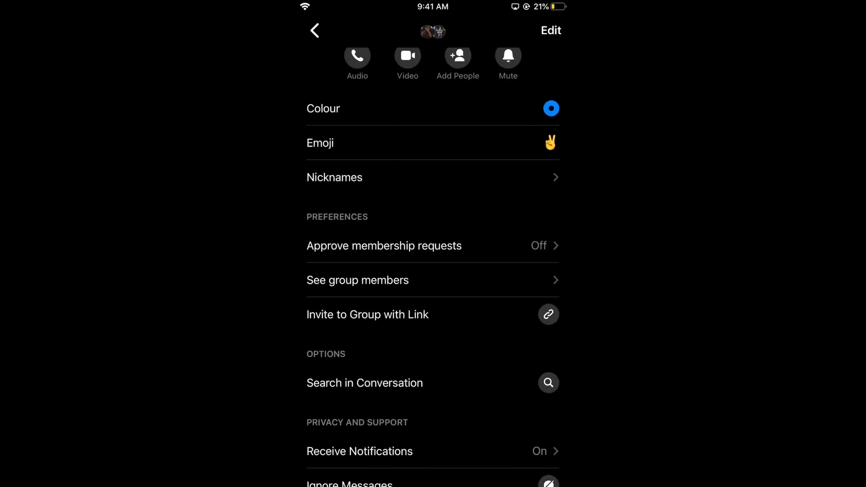
pyautogui.scroll(-3)
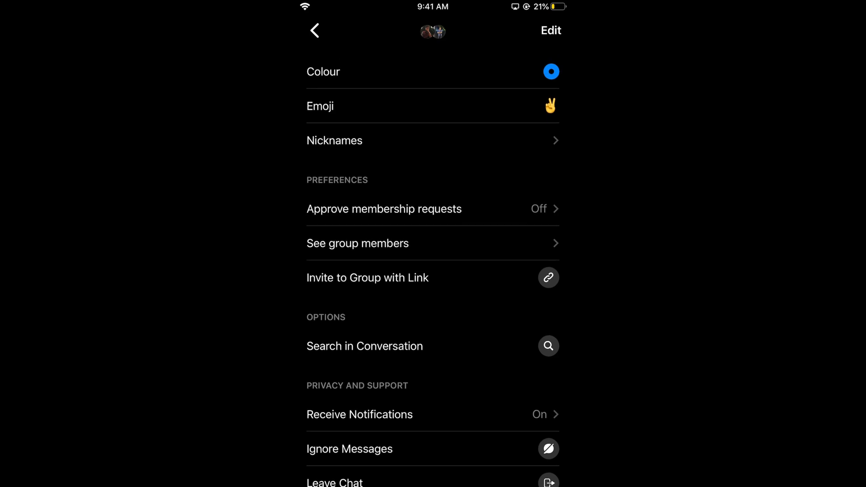
pyautogui.click(357, 243)
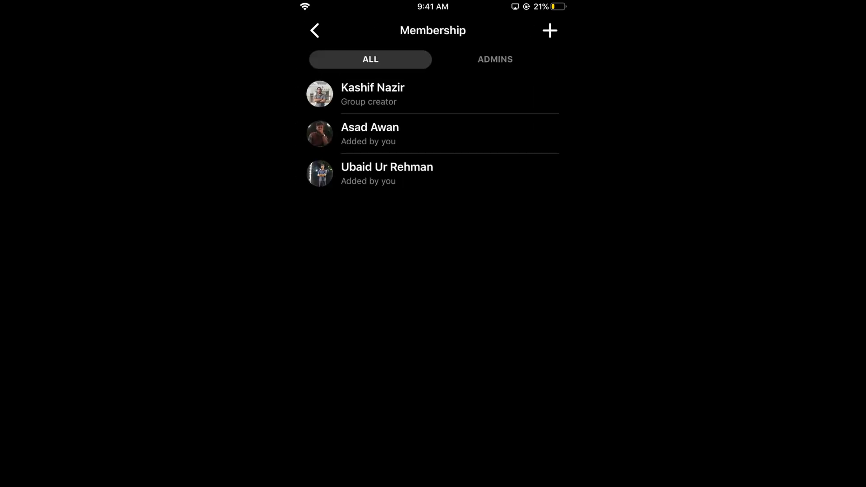
# - Briefly view the add-people list, cancel it, and return to the group conversation
pyautogui.click(550, 31)
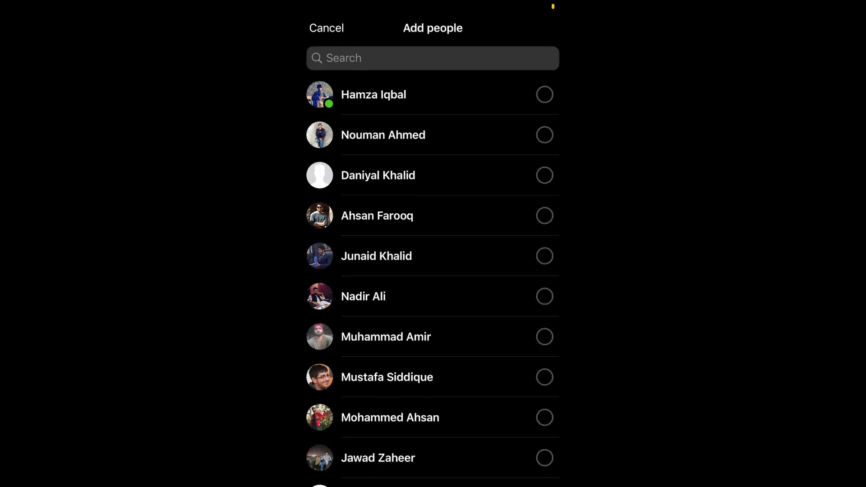
pyautogui.click(326, 28)
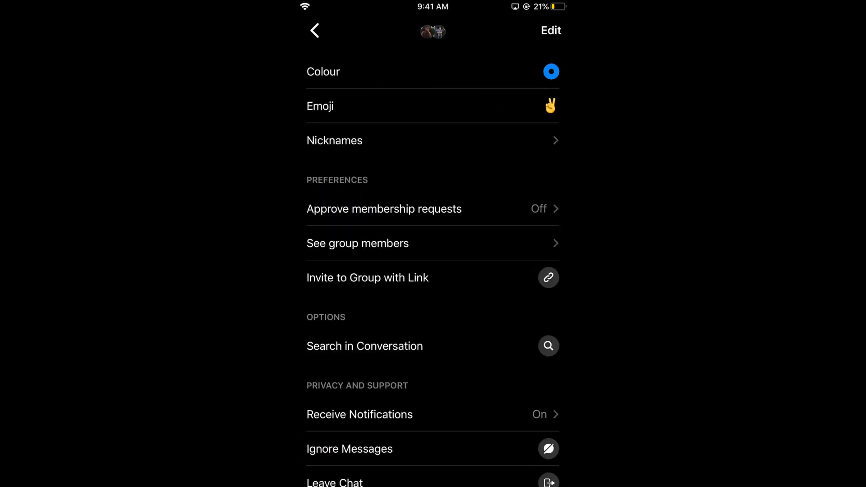
pyautogui.click(314, 31)
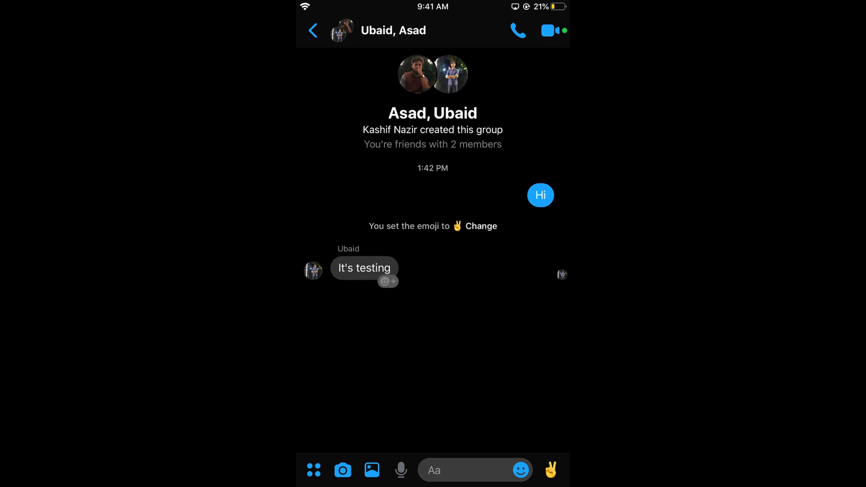